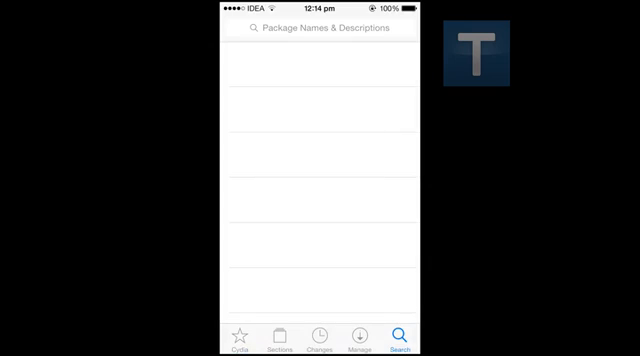
Step: Search Cydia for 'Tele' and open the Telegram LSTimeStamp package page
left_click(318, 28)
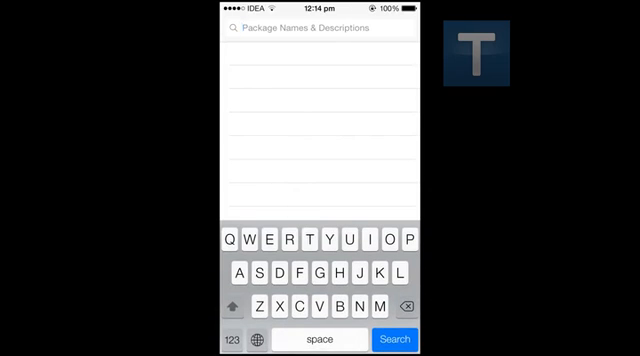
type("Tele")
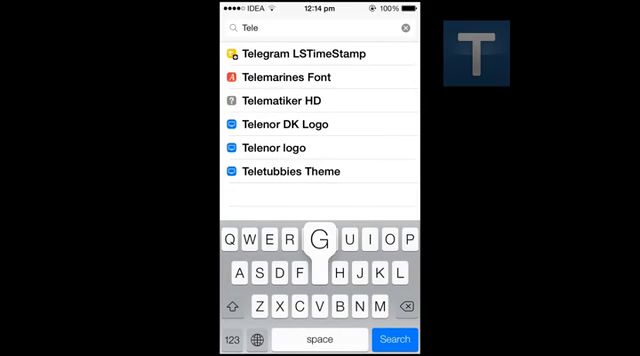
left_click(309, 54)
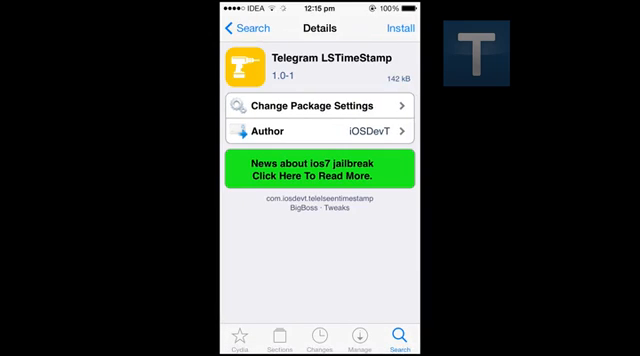
left_click(315, 170)
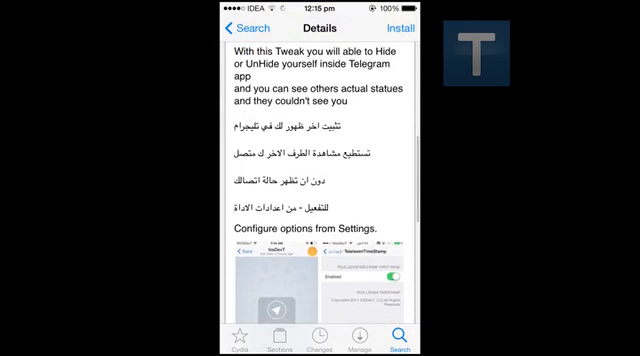
scroll("up", 3)
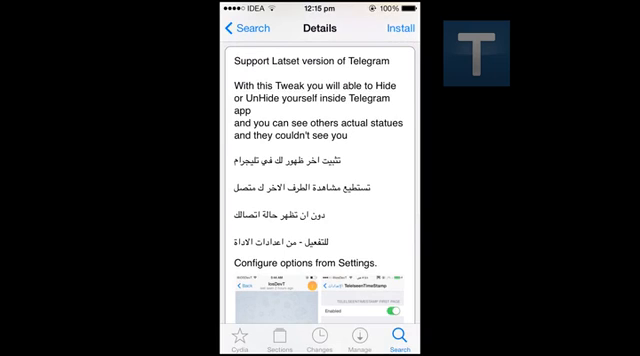
scroll("down", 3)
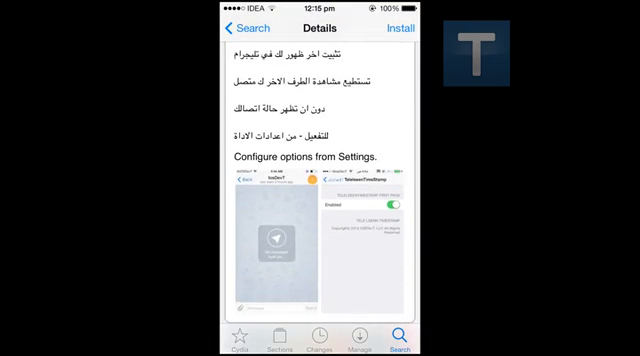
scroll("down", 3)
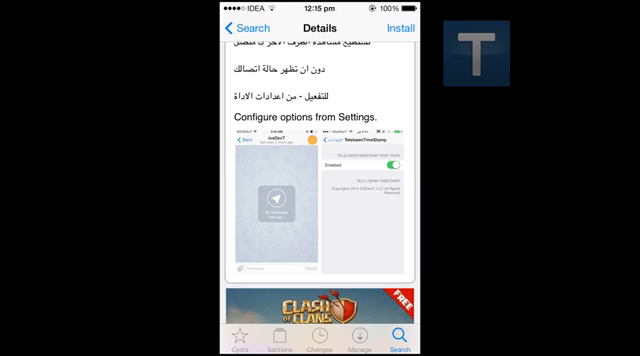
Step: Install and confirm Telegram LSTimeStamp, restart SpringBoard, then scroll Settings to TelelseenTimeStamp
left_click(608, 22)
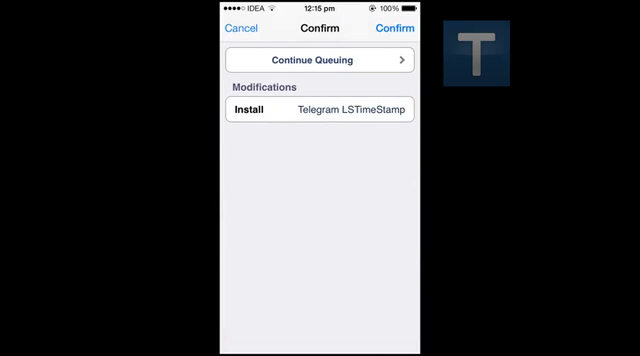
left_click(390, 28)
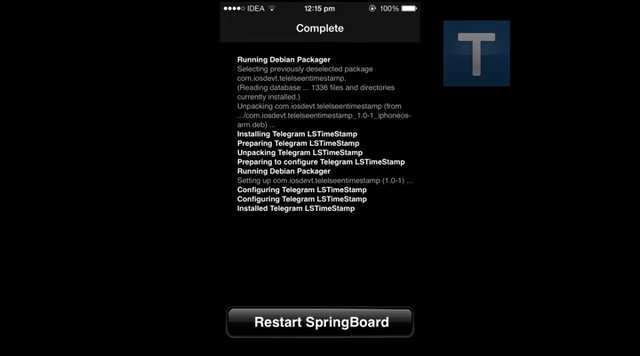
left_click(320, 323)
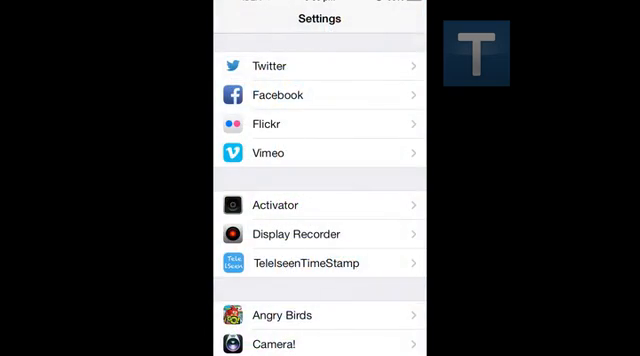
scroll("up", 3)
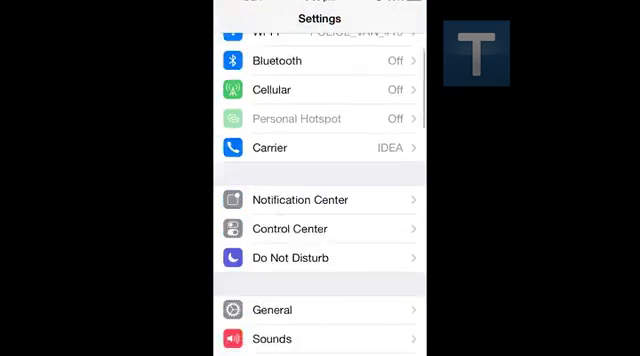